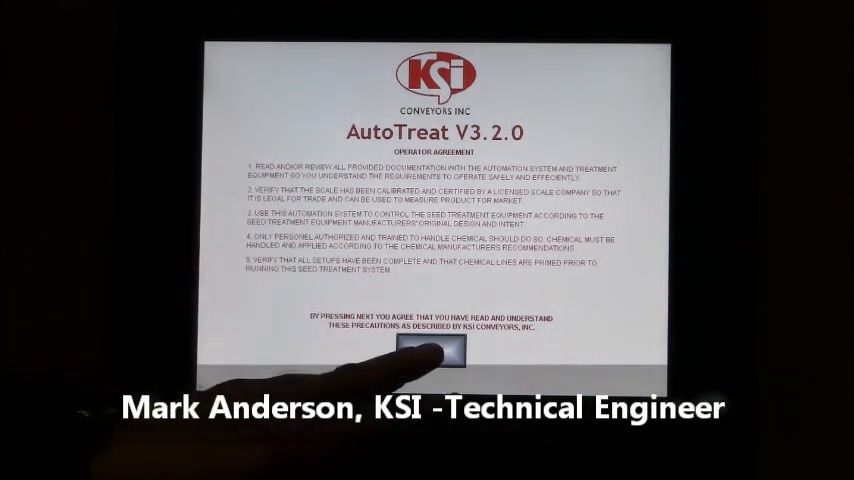
Step: Accept the operator agreement so the main order screen for order DAN DEE loads
left_click(436, 348)
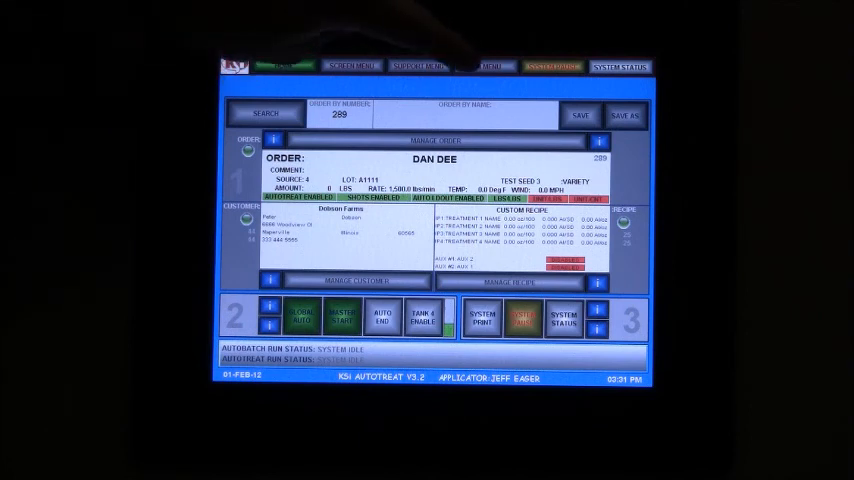
left_click(480, 64)
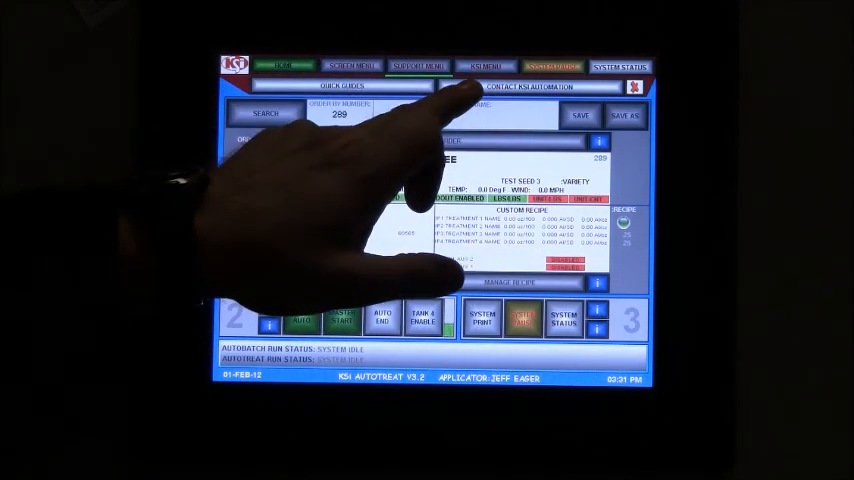
left_click(532, 88)
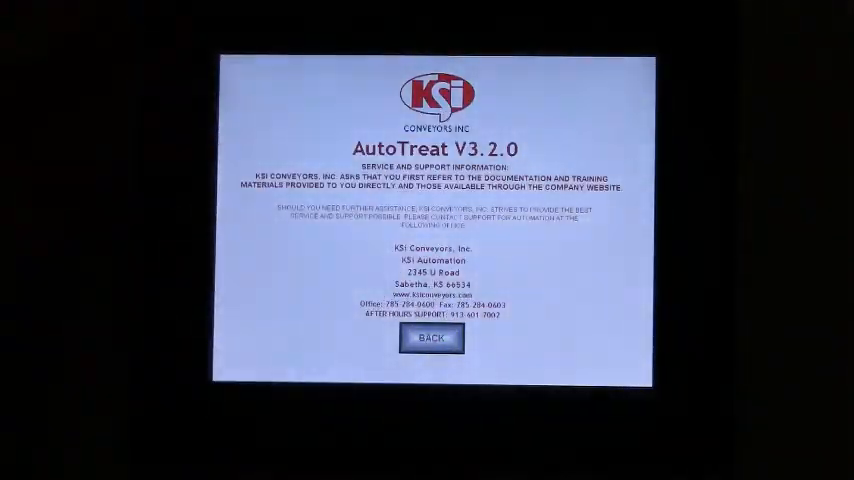
left_click(434, 344)
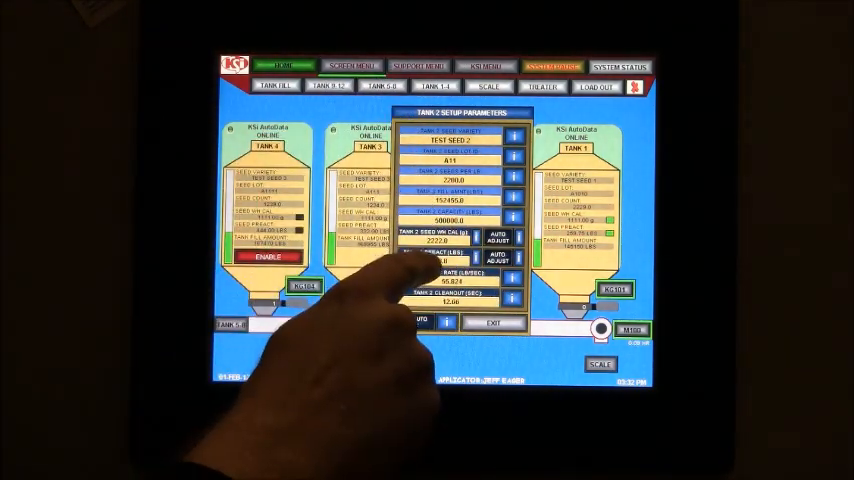
Step: Review the Tank 2 Setup Parameters popup and return to the four-tank overview
left_click(444, 264)
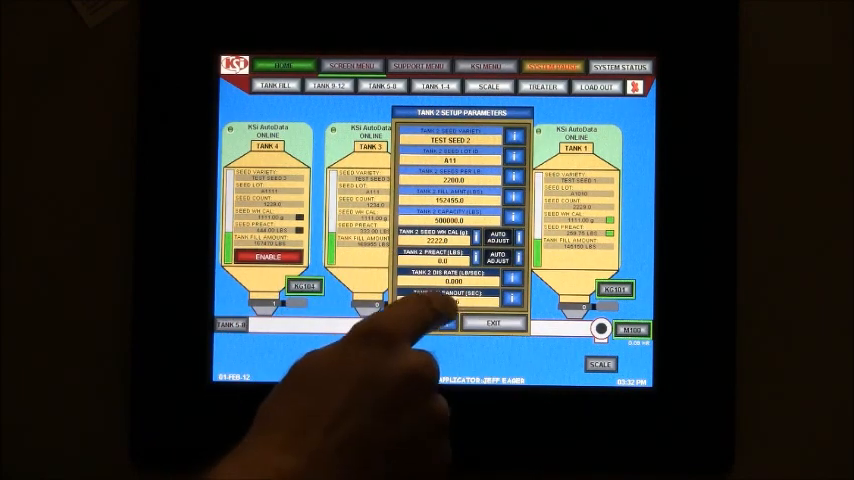
left_click(450, 296)
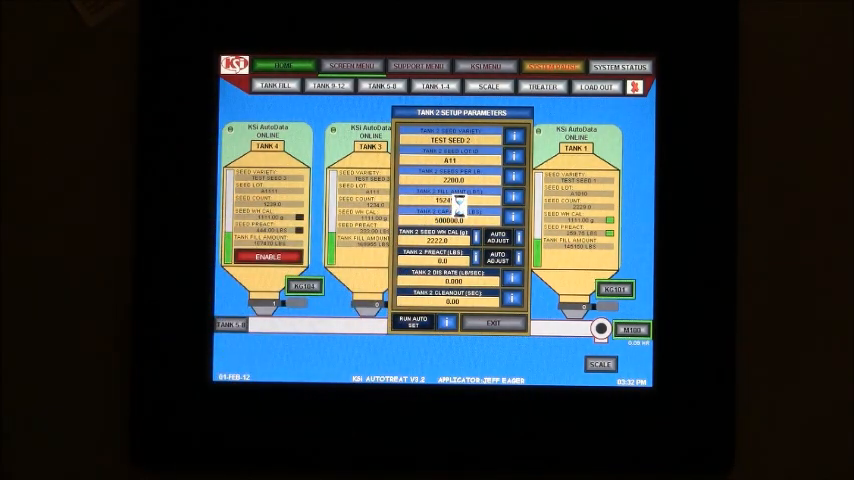
left_click(500, 324)
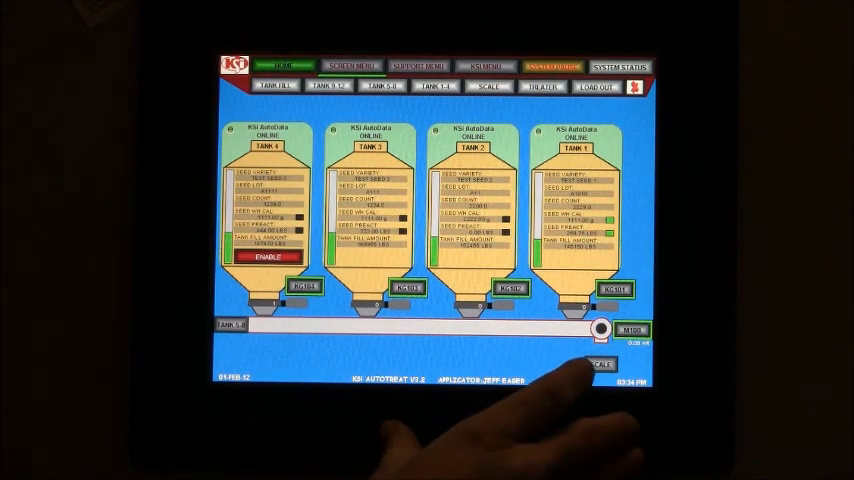
Step: Show the Motor Setup panel with conveyor start/stop delays, motor fault time and wire alerts
left_click(630, 328)
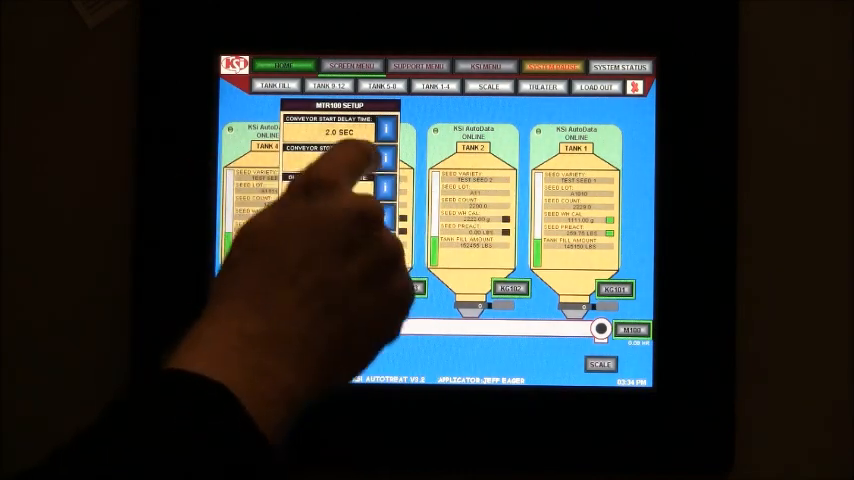
left_click(388, 132)
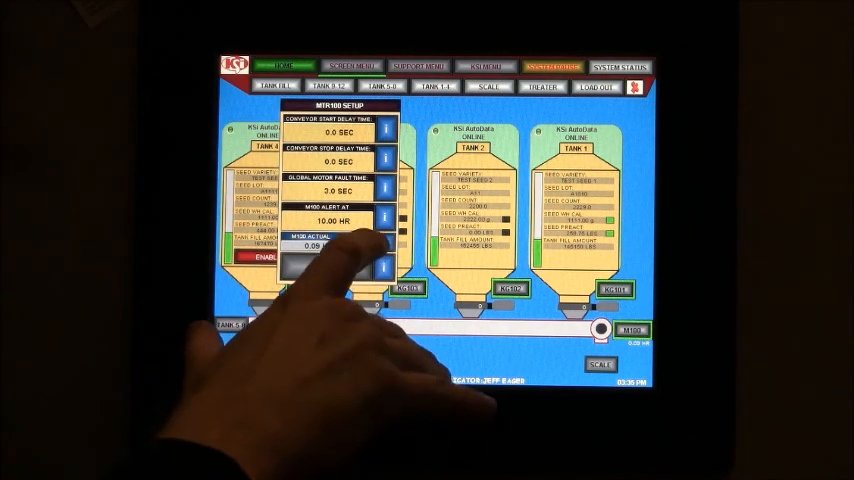
left_click(330, 220)
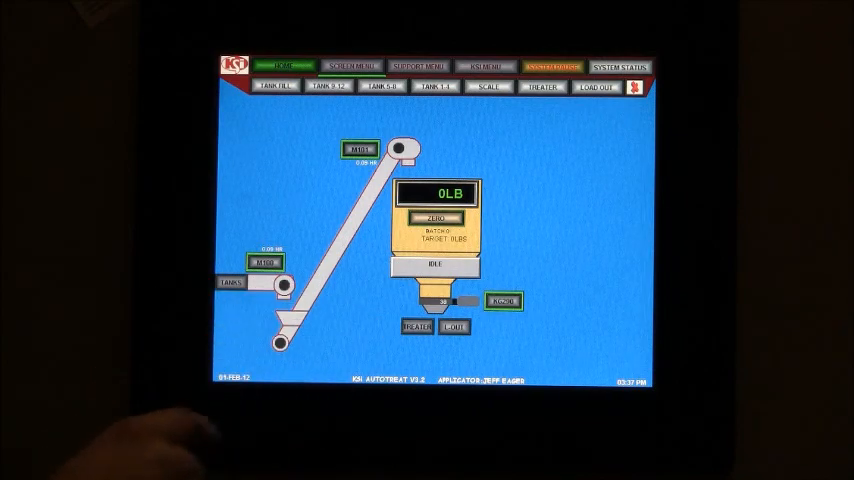
Step: View the scale setup panel with air pressure fault time, then return to the 0 LB batch screen
left_click(358, 148)
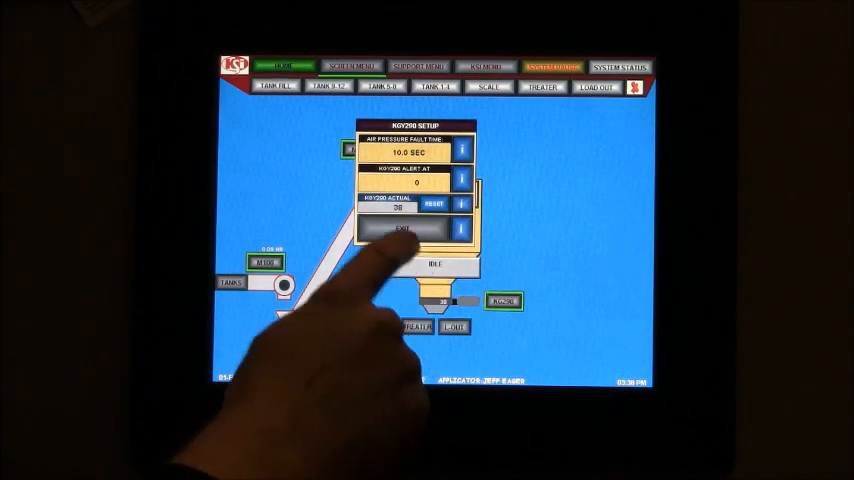
left_click(406, 232)
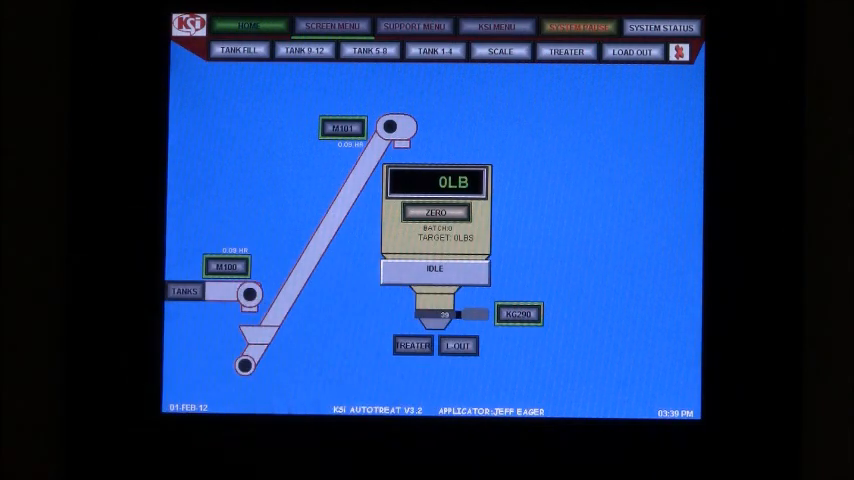
Step: Show the treatment overview with four treatment panels feeding the scale and drum
left_click(518, 312)
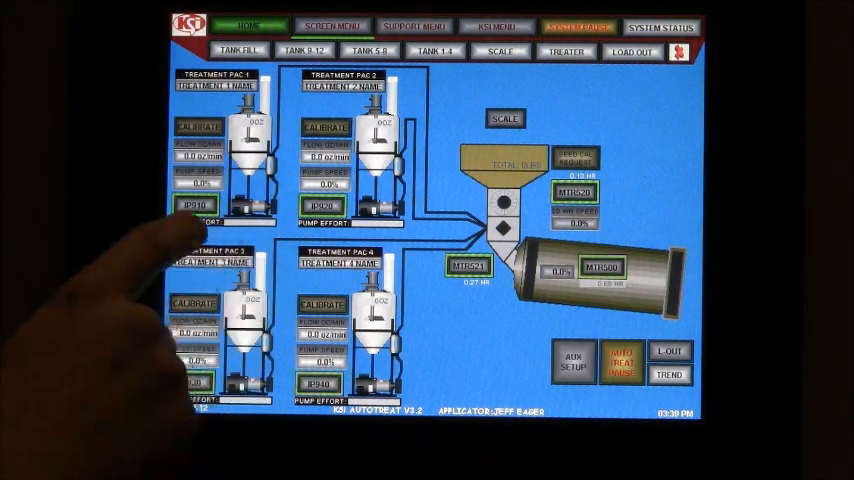
Step: Switch from the treater overview to the conveyor page with two inclined conveyors and hopper
left_click(200, 204)
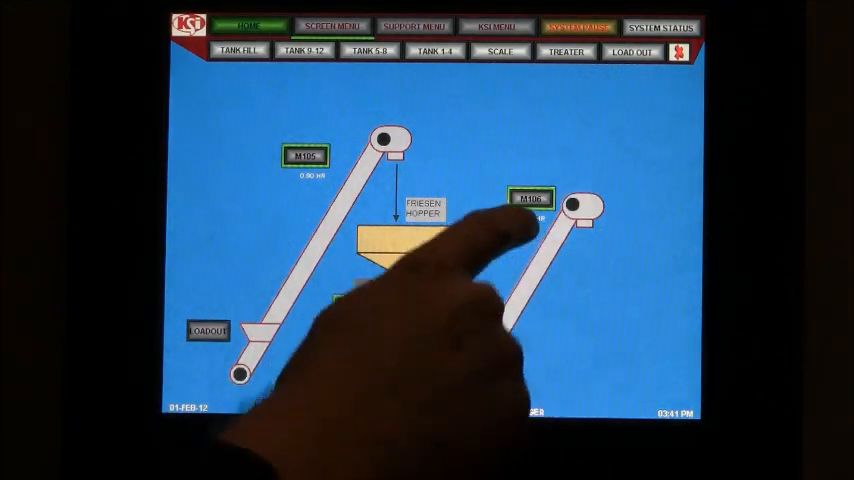
Step: Bring up the configure scale cycle panel with the scale batch capacity entry pad
left_click(532, 196)
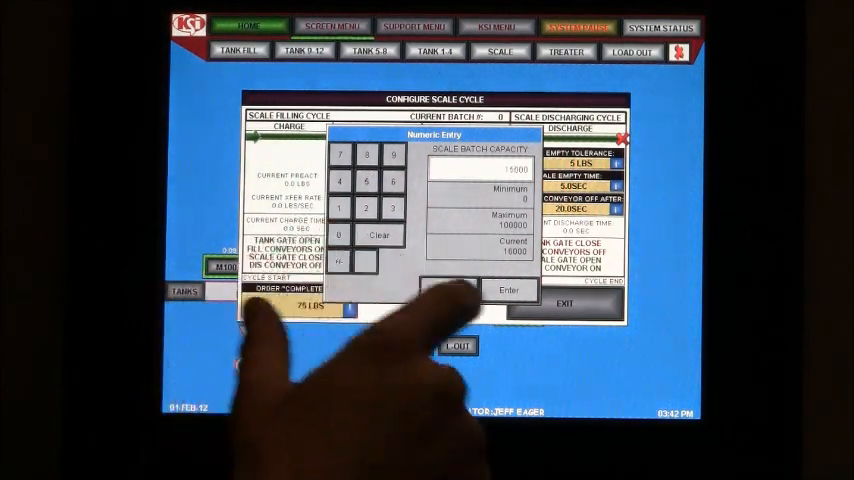
Step: Confirm the scale batch capacity so the cycle panel shows the calculated cycle time
left_click(500, 292)
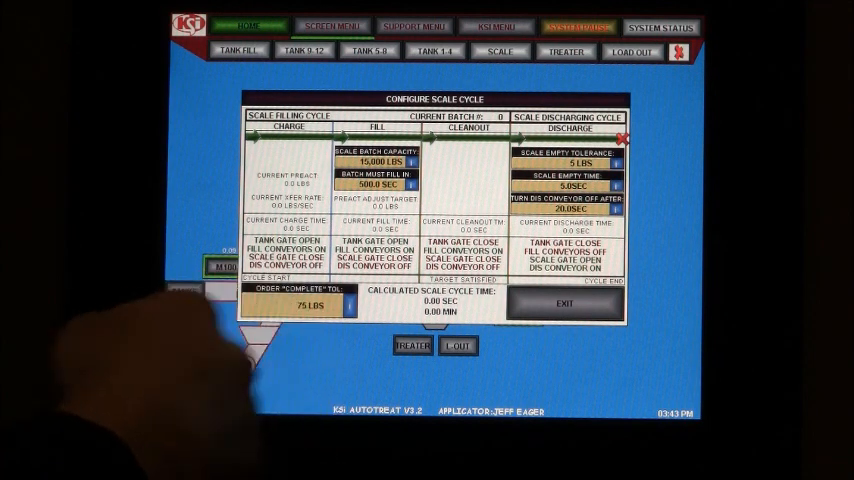
Step: Bring up the numeric entry pad for order complete tolerance, currently 75
left_click(300, 310)
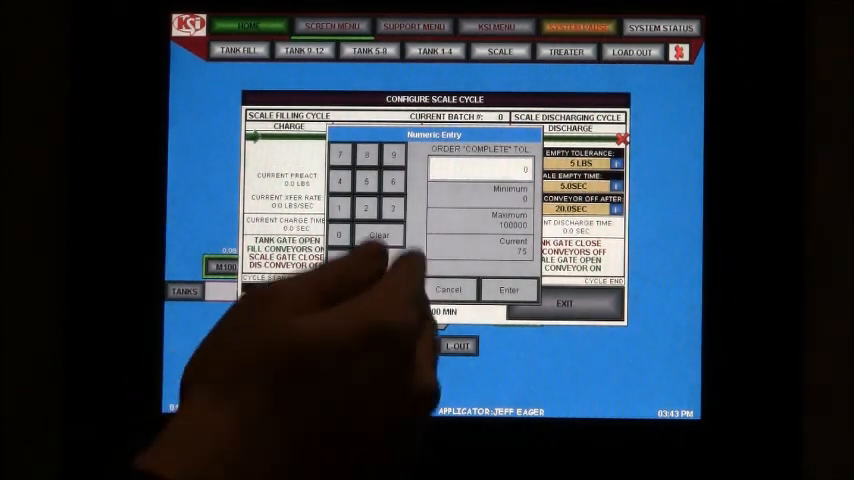